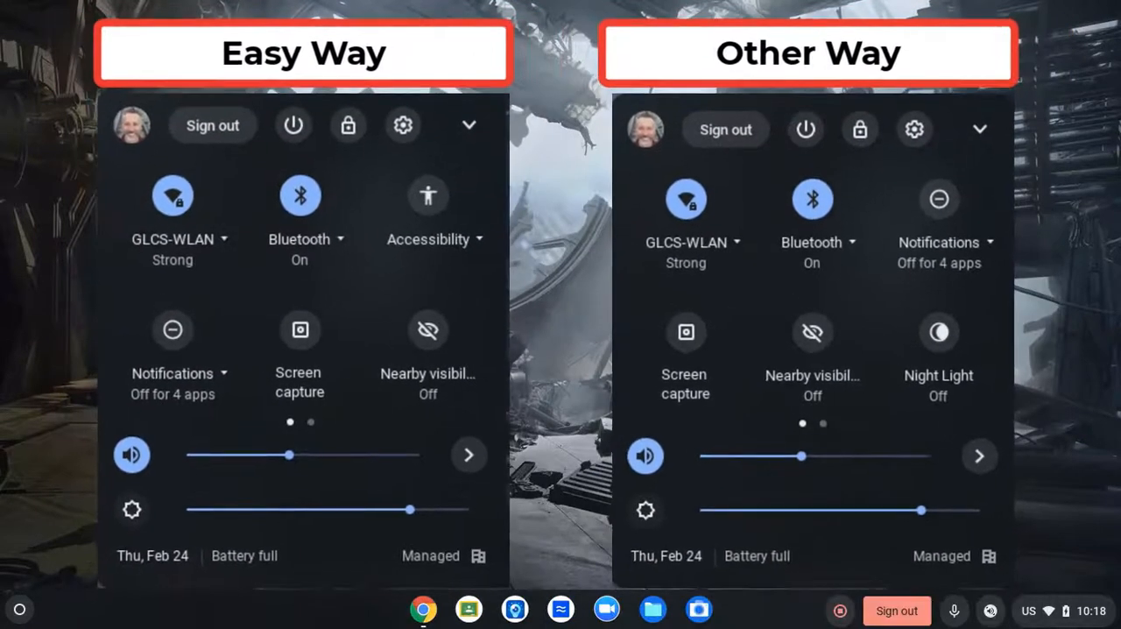
- Open the accessibility feature list in Quick Settings
click(427, 198)
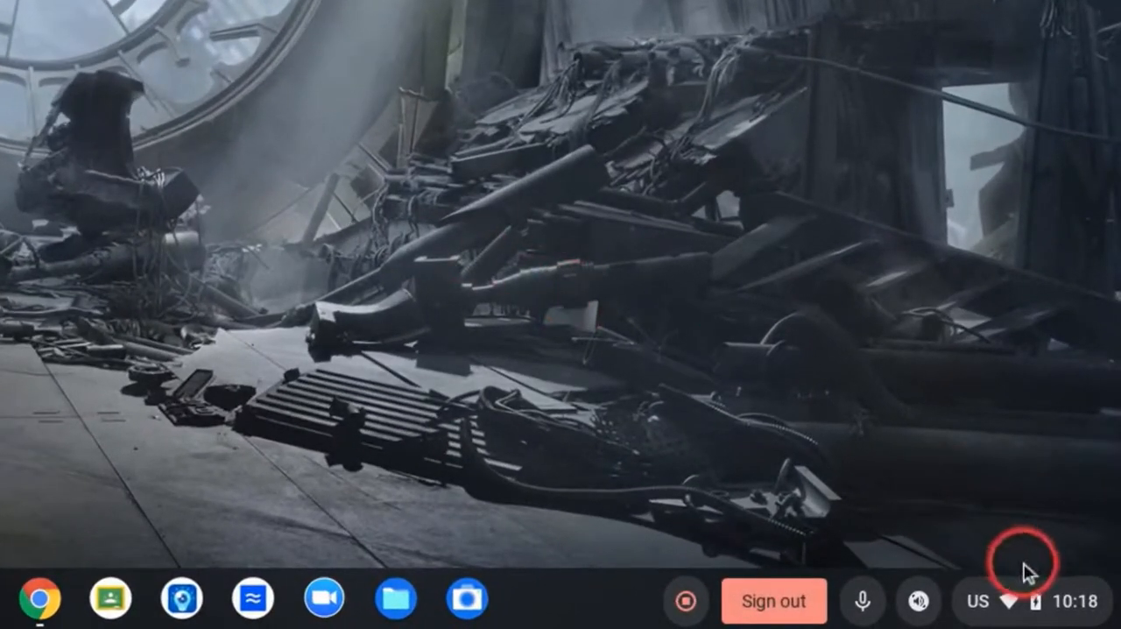
mouse_move(786, 533)
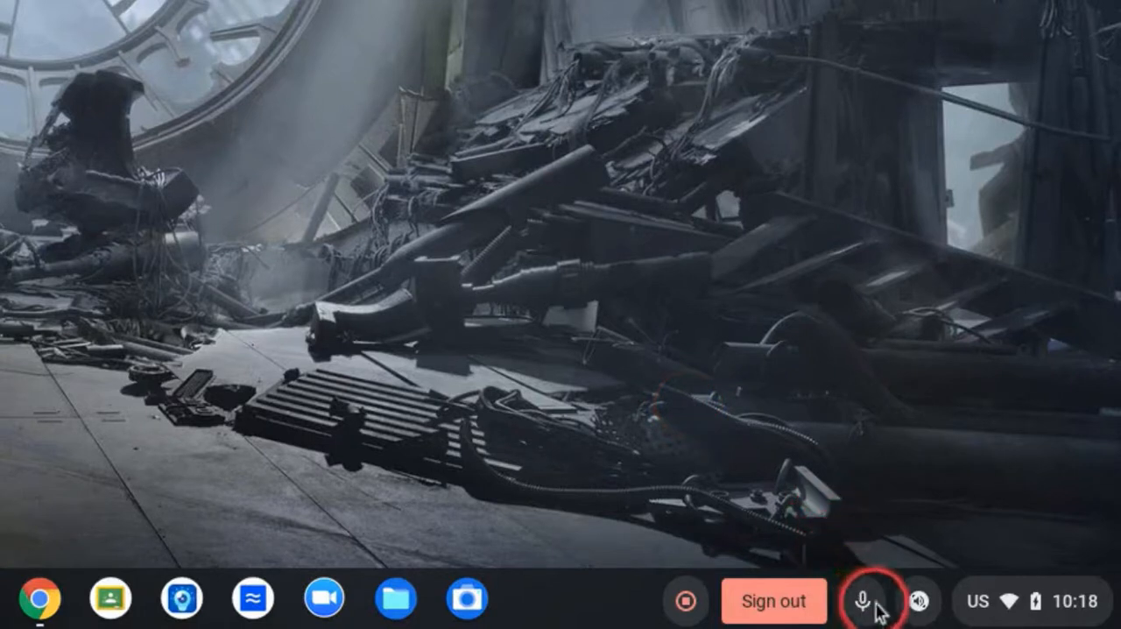
mouse_move(960, 523)
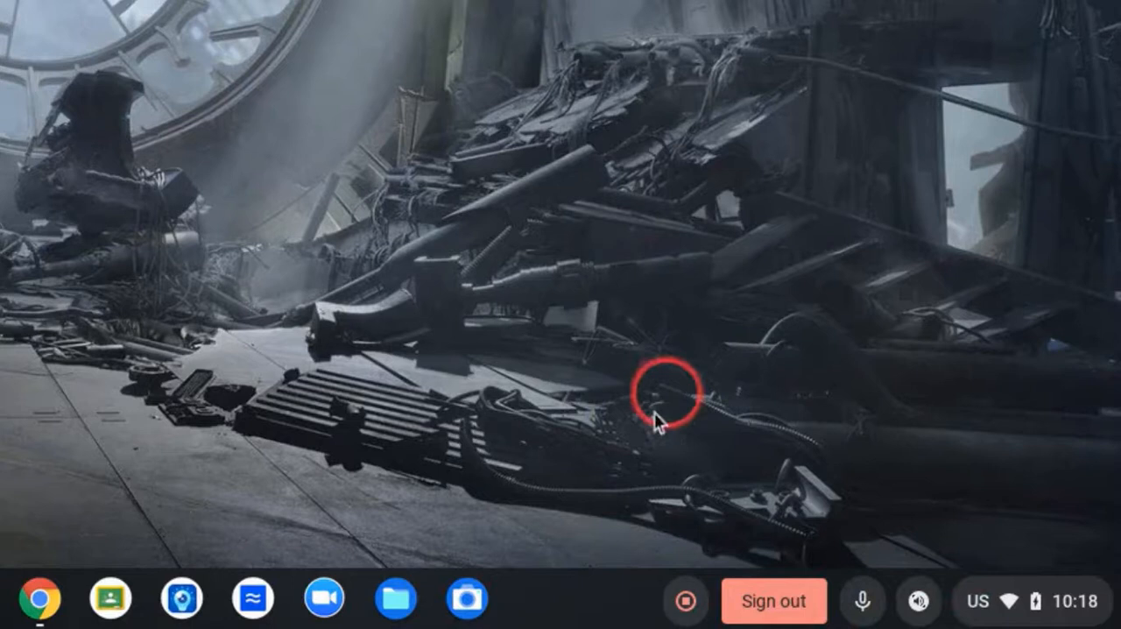
mouse_move(581, 305)
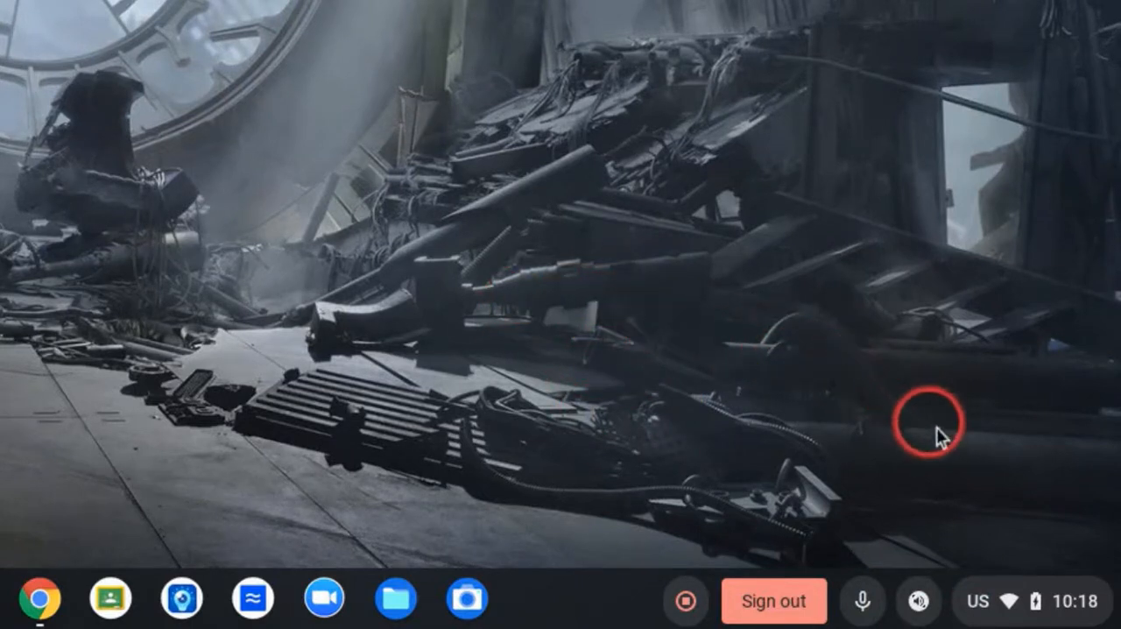
mouse_move(1040, 598)
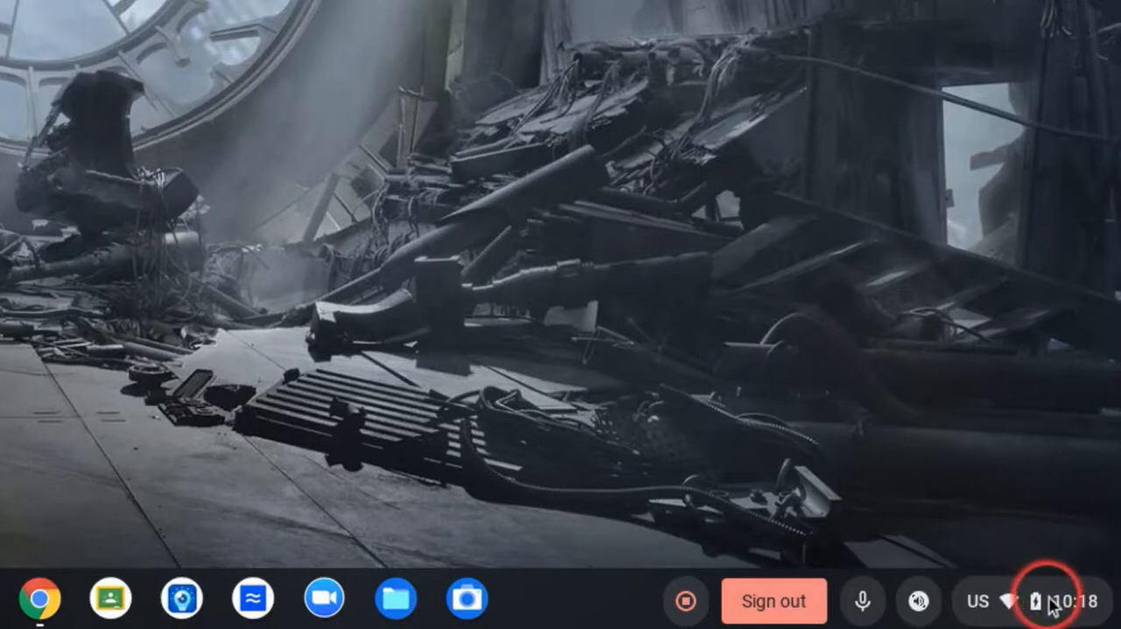
click(1039, 598)
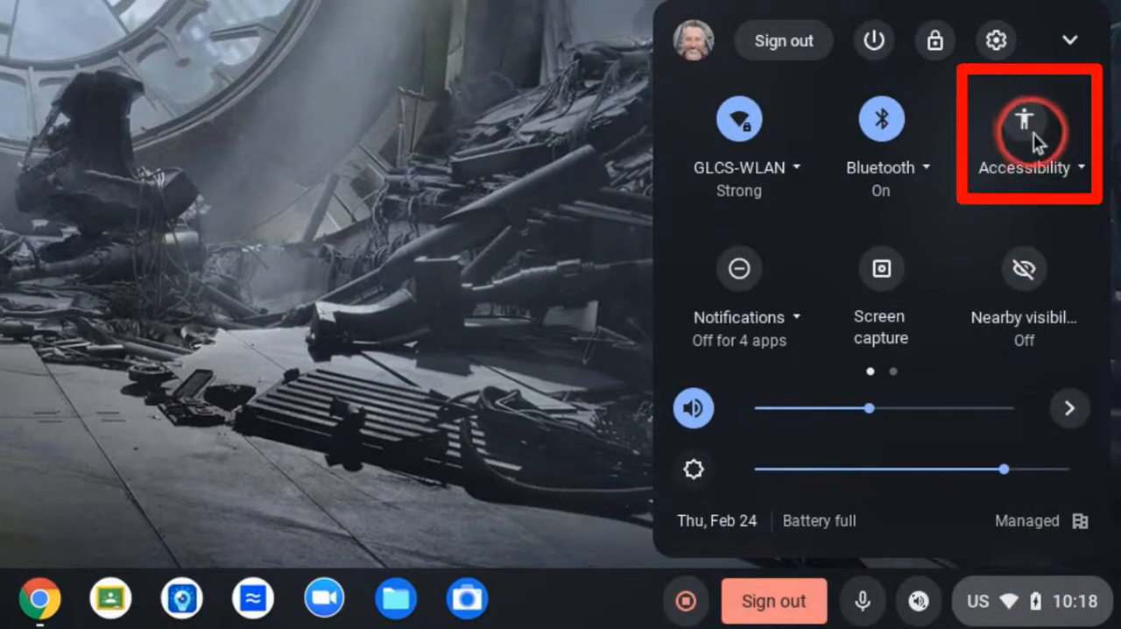
mouse_move(1033, 139)
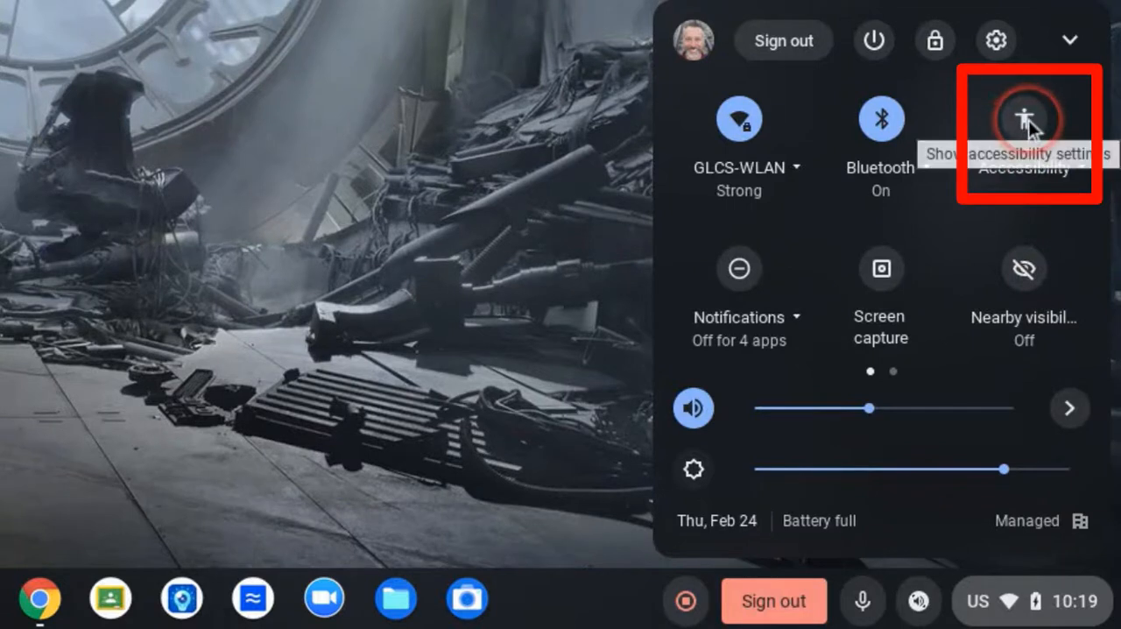
mouse_move(1023, 118)
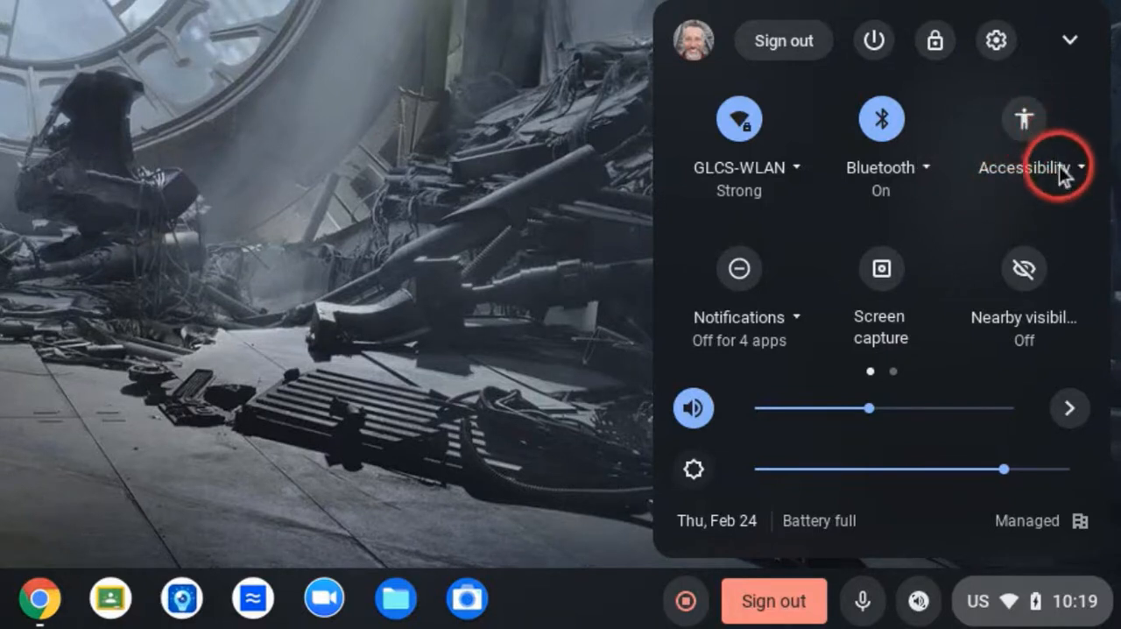
click(1023, 166)
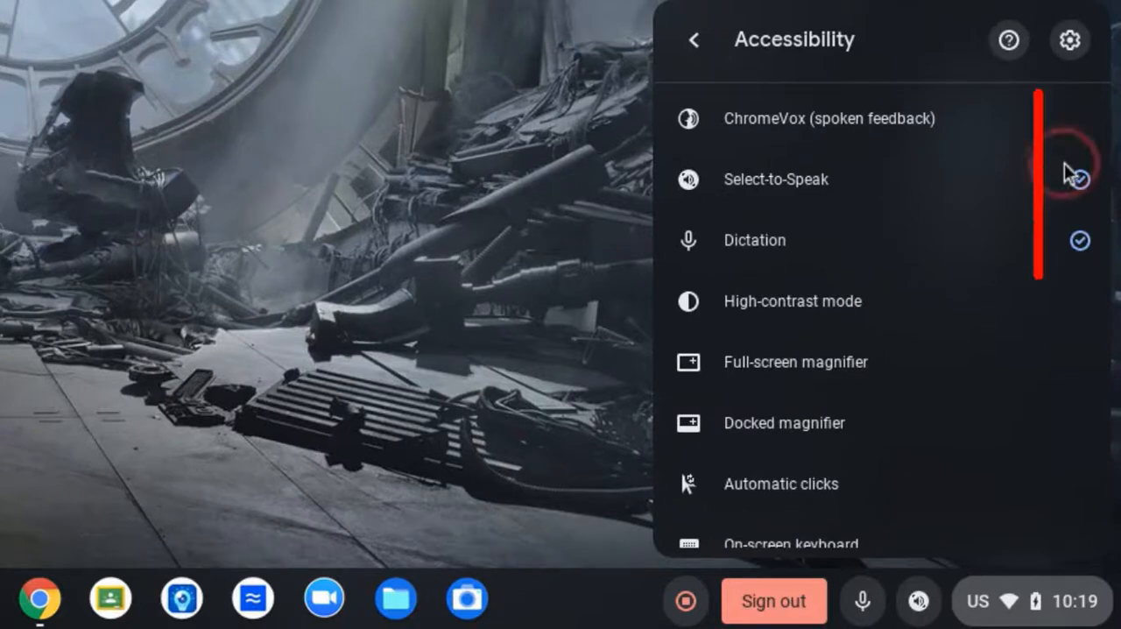
- Toggle Dictation off and back on, scroll the list, then return to the main panel
click(1078, 179)
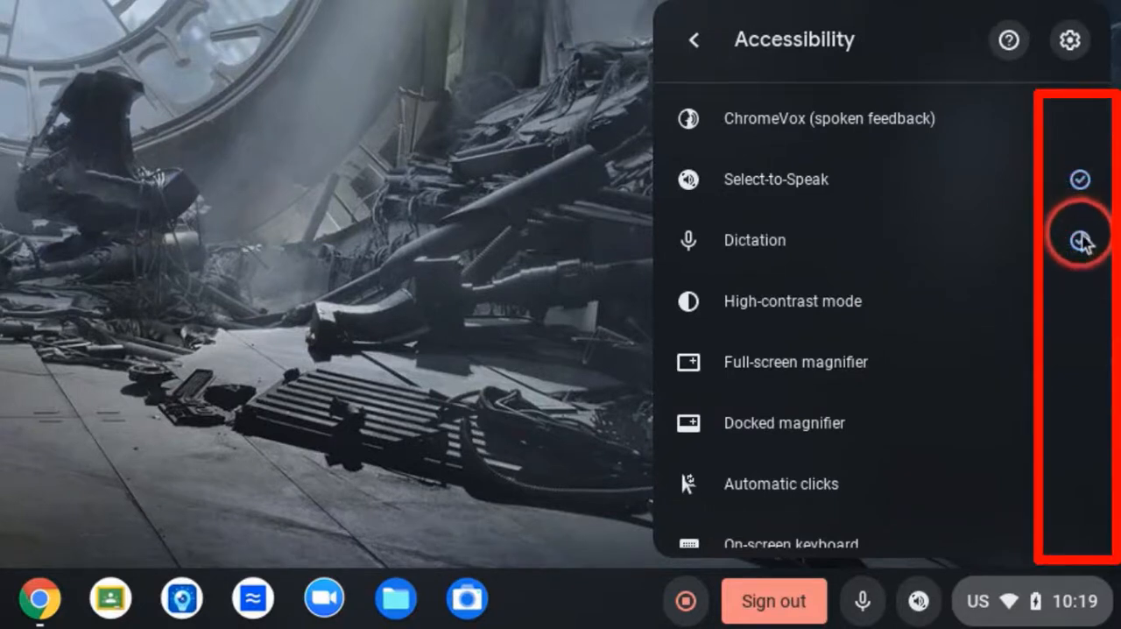
click(1080, 241)
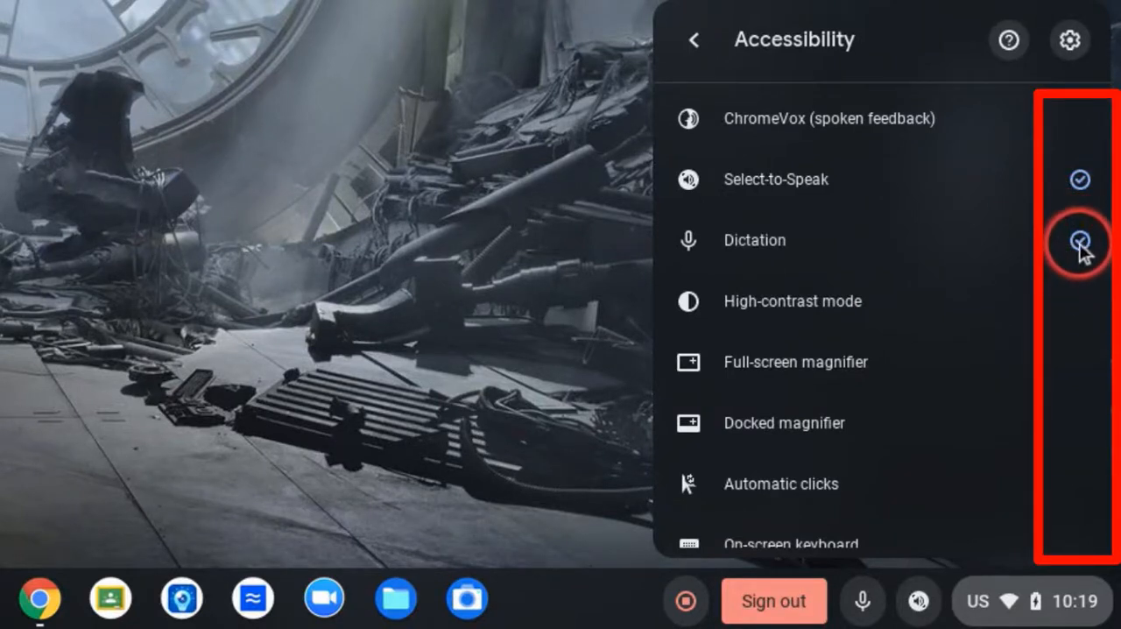
click(1079, 239)
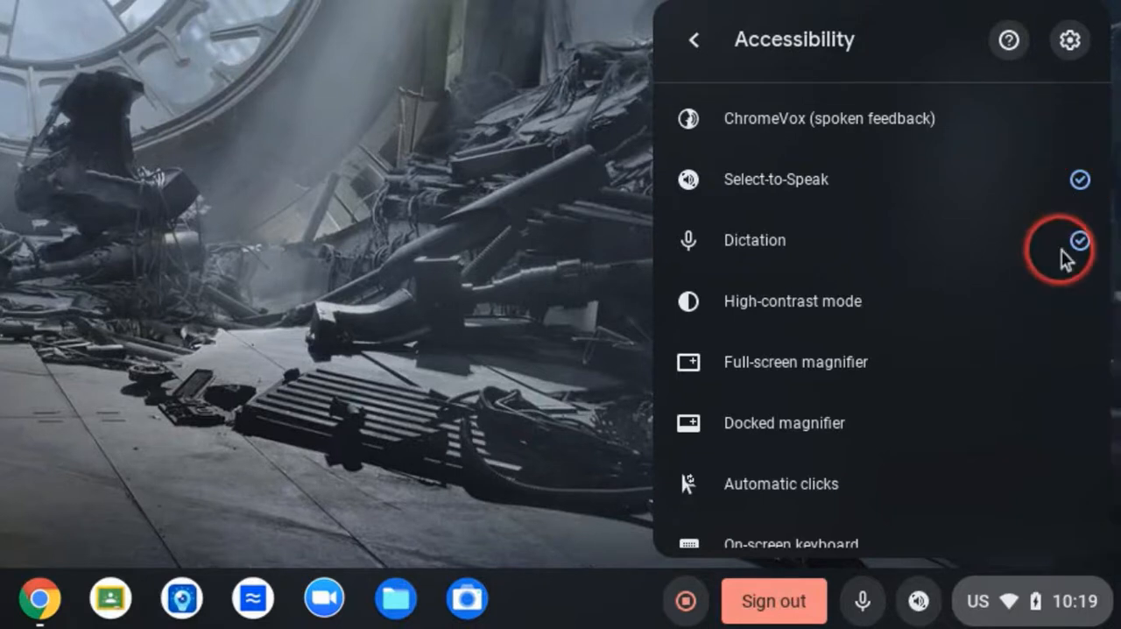
scroll(down, 3)
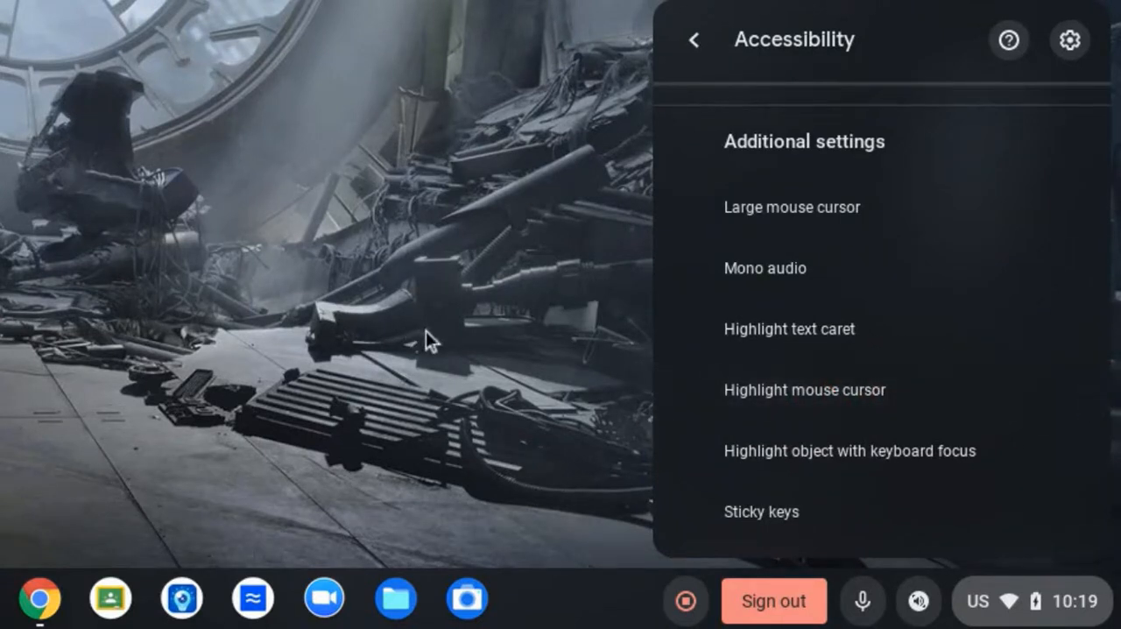
mouse_move(911, 282)
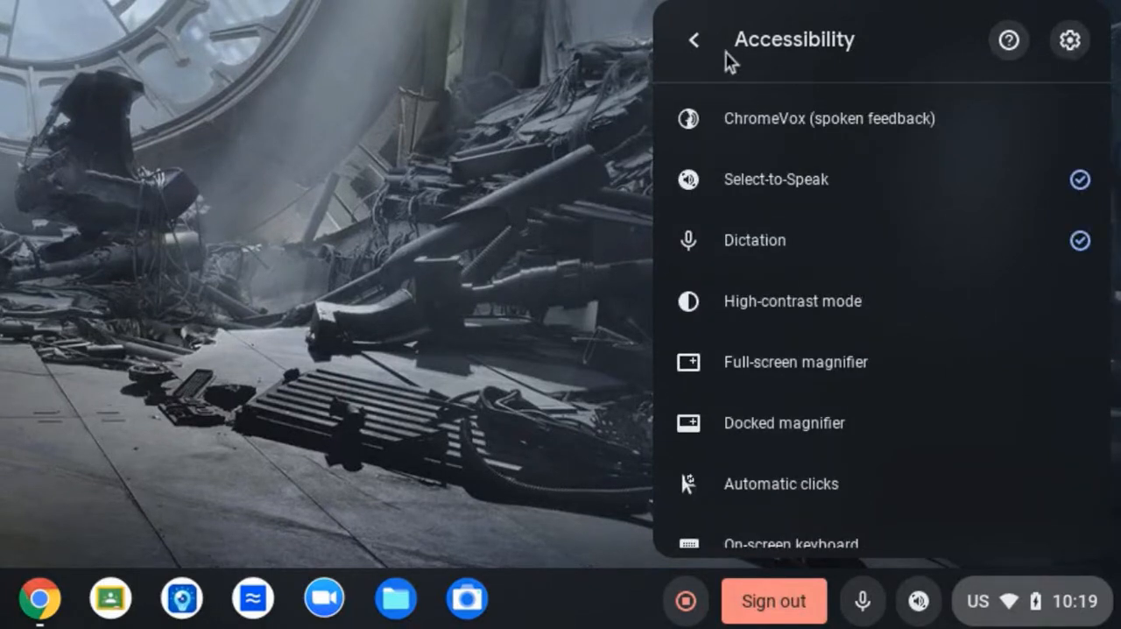
click(694, 39)
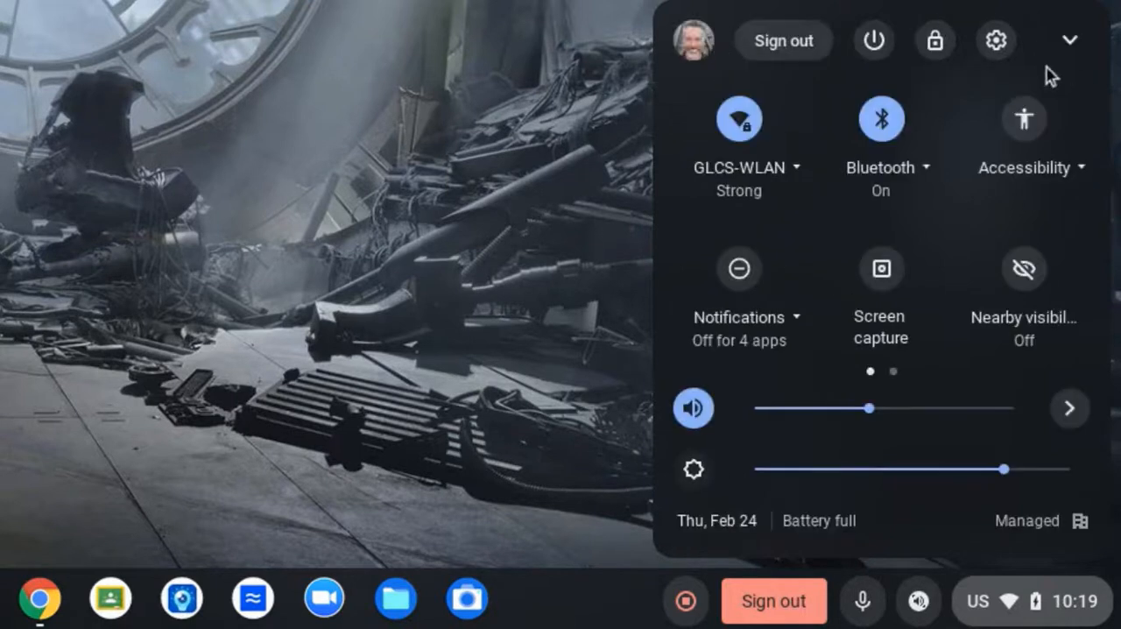
mouse_move(1024, 118)
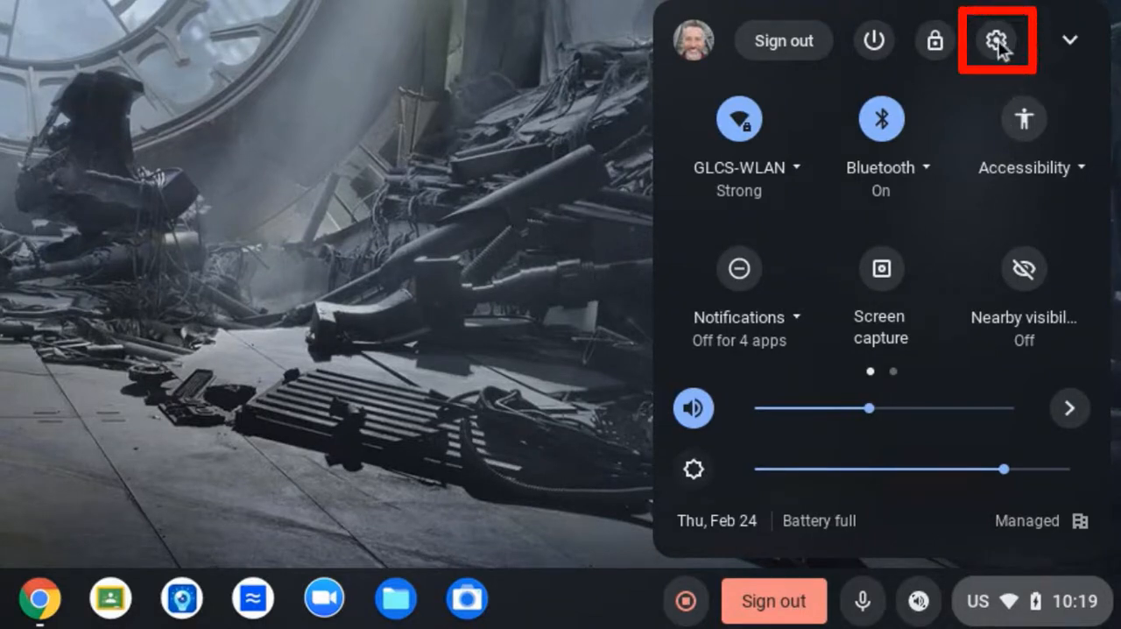
mouse_move(1001, 41)
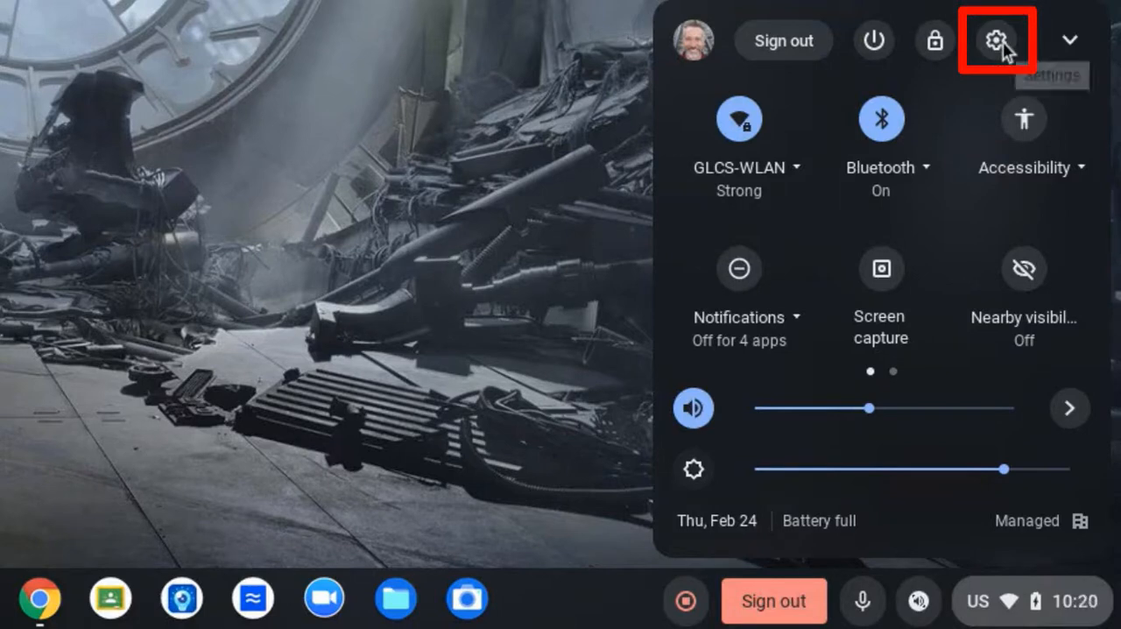
- Open Settings and go to Advanced > Accessibility
click(993, 40)
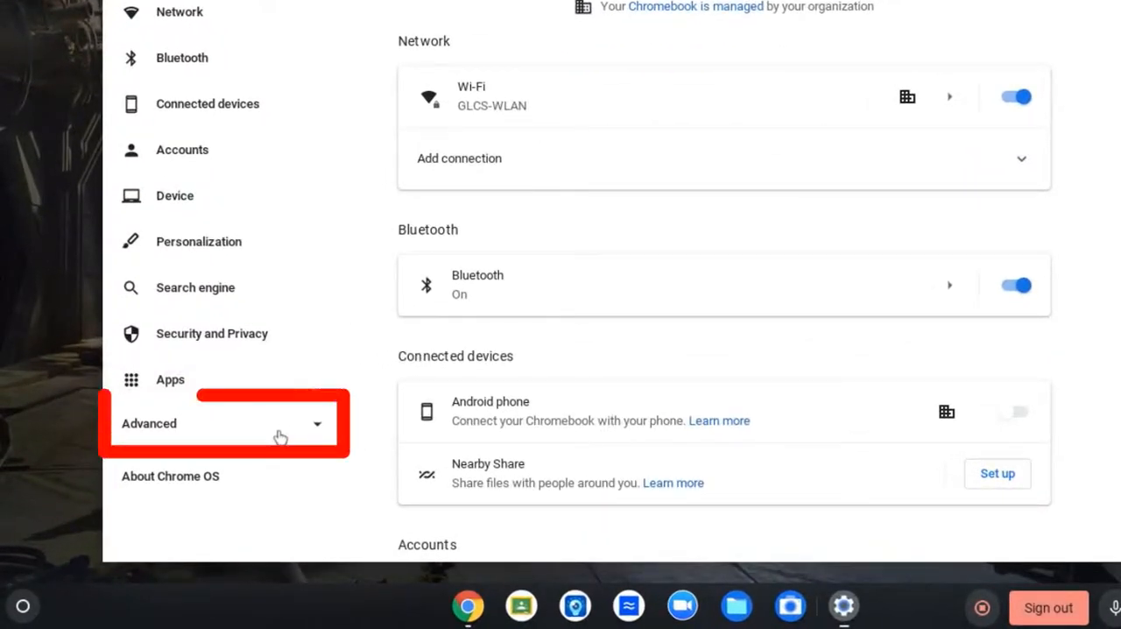
click(149, 424)
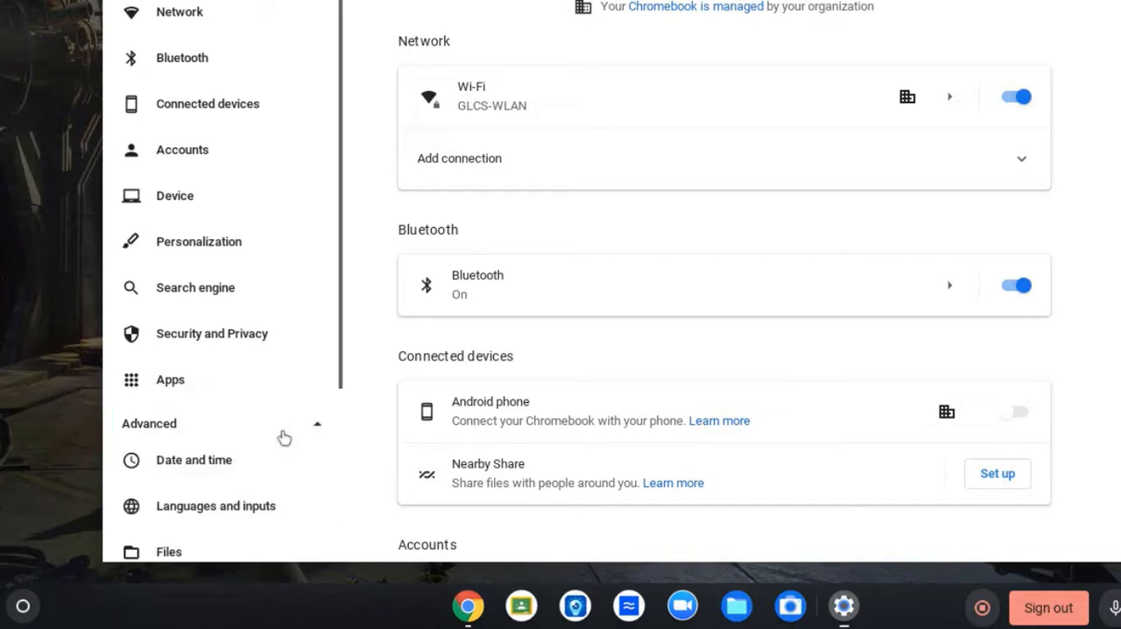
scroll(down, 3)
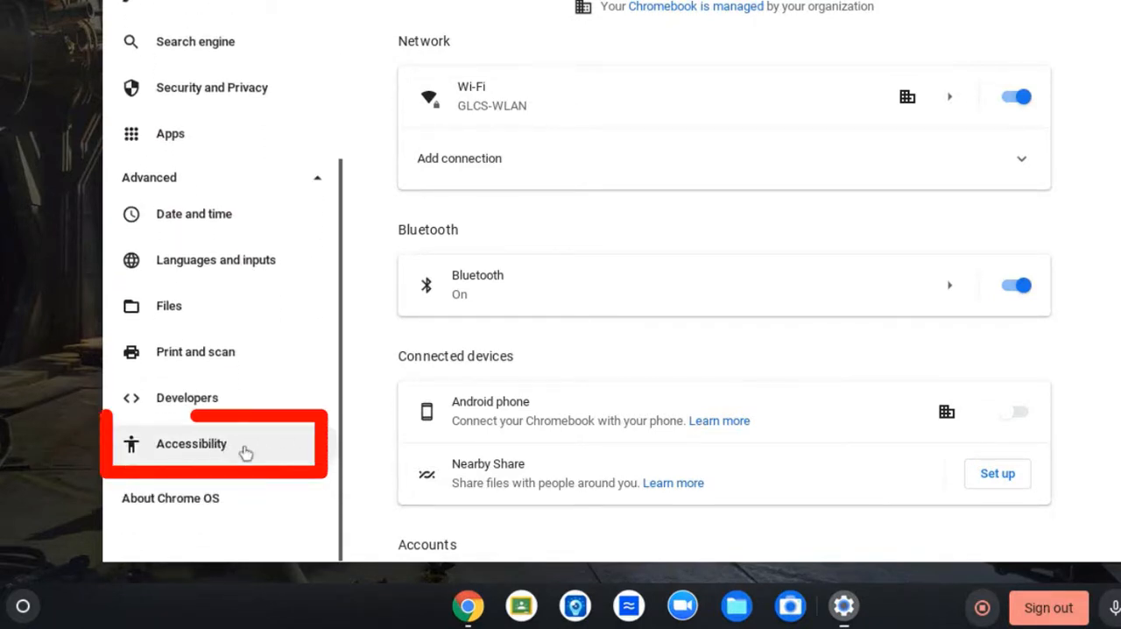
mouse_move(253, 450)
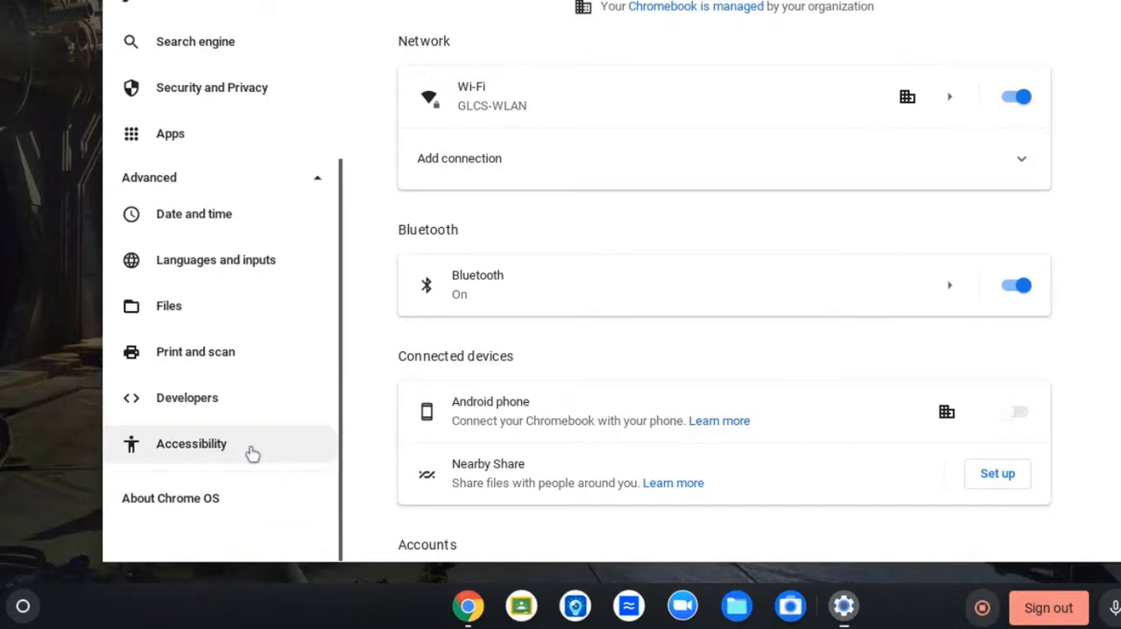
click(190, 443)
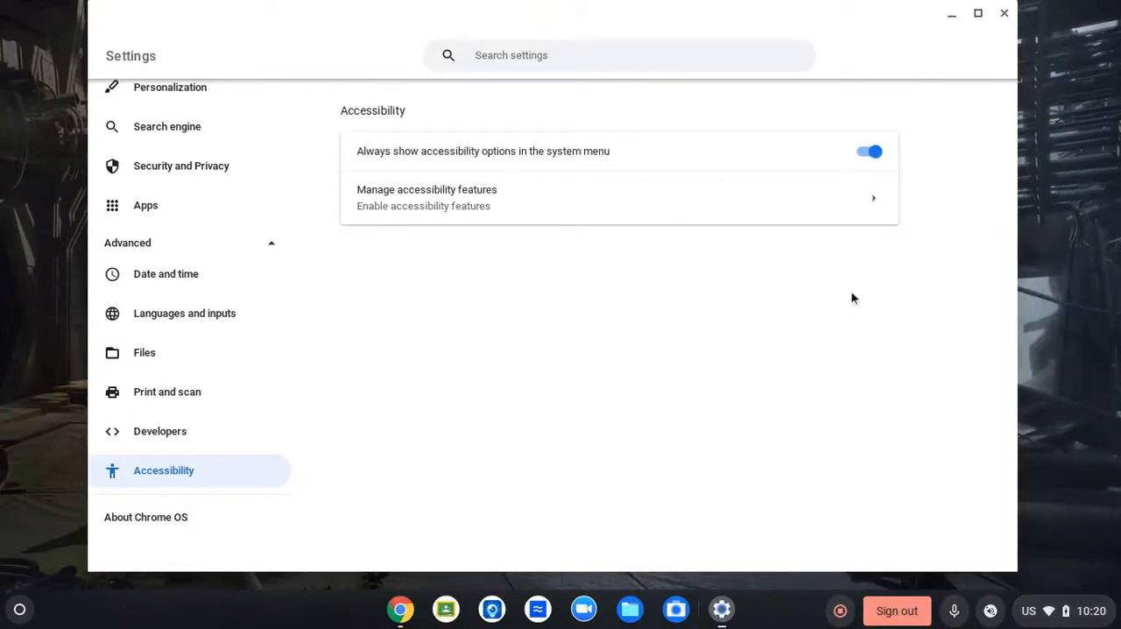
mouse_move(946, 365)
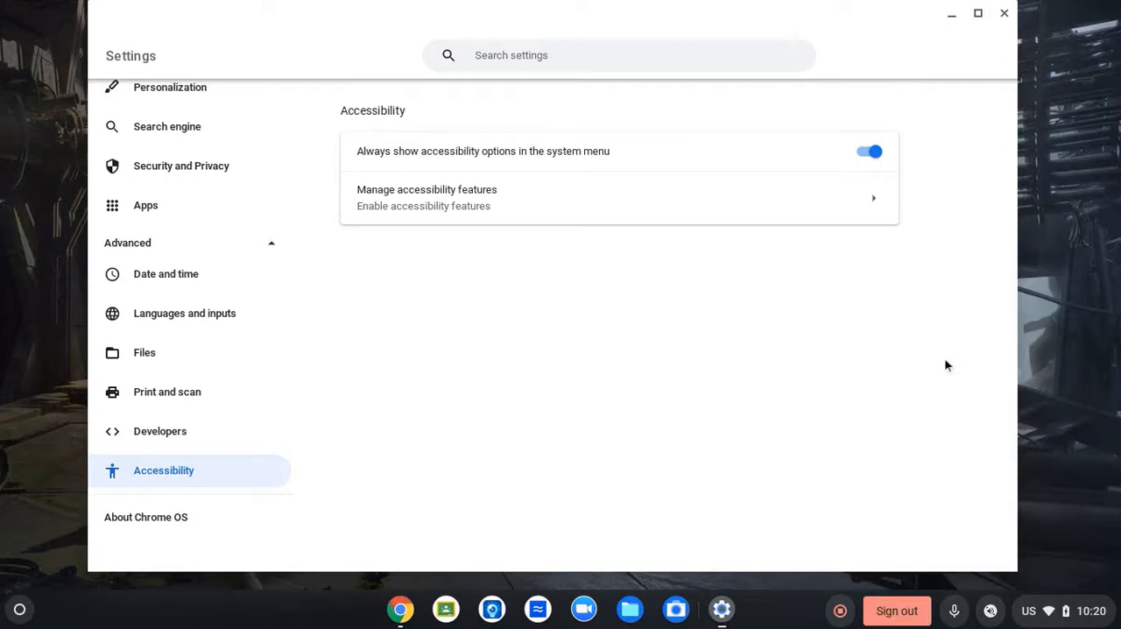
mouse_move(903, 122)
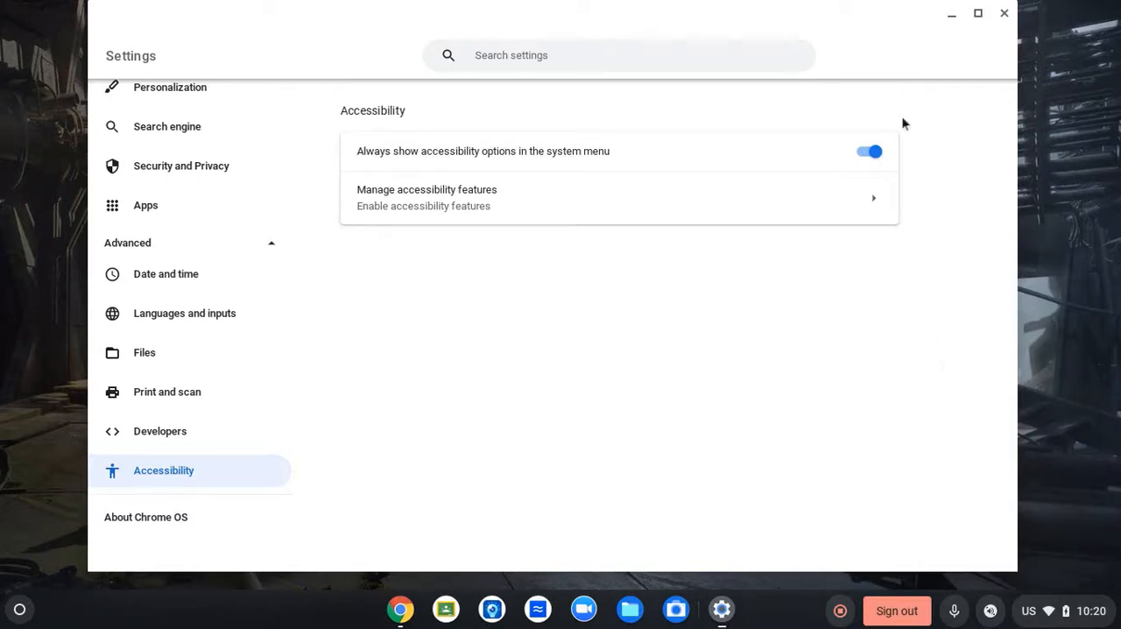
- Turn off 'Always show accessibility options in the system menu', checking Quick Settings before and after
click(1048, 611)
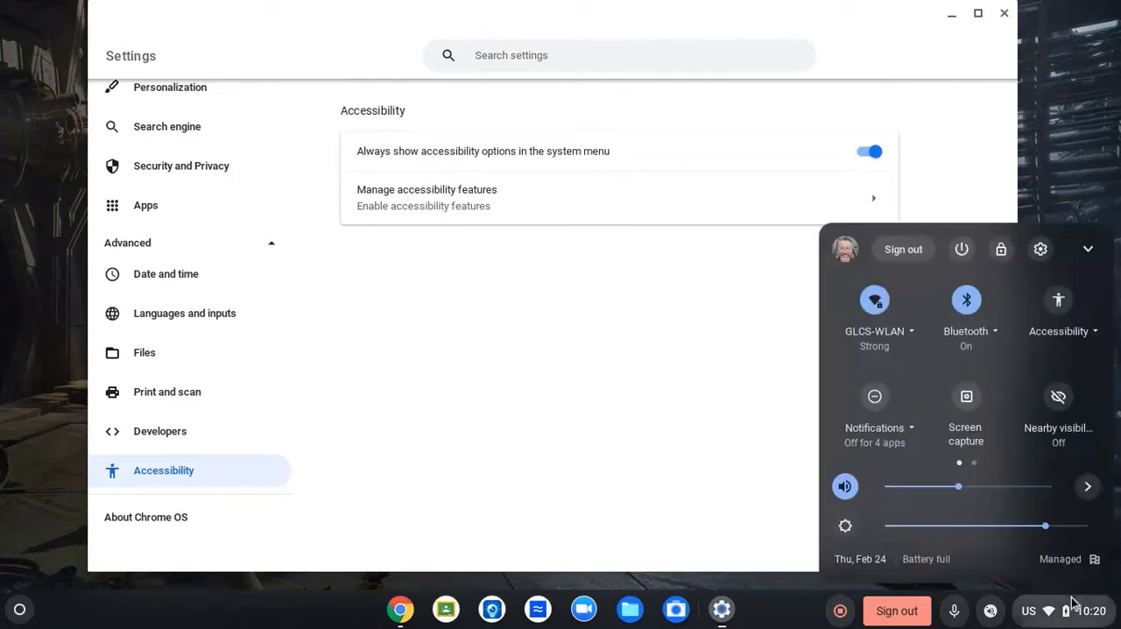
click(741, 291)
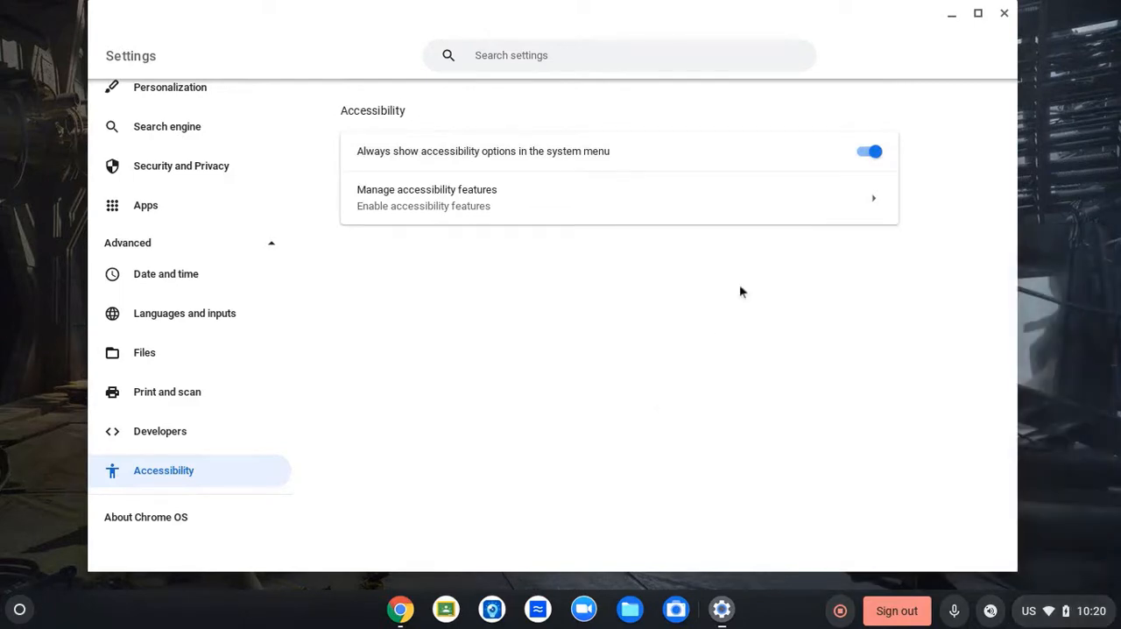
click(868, 152)
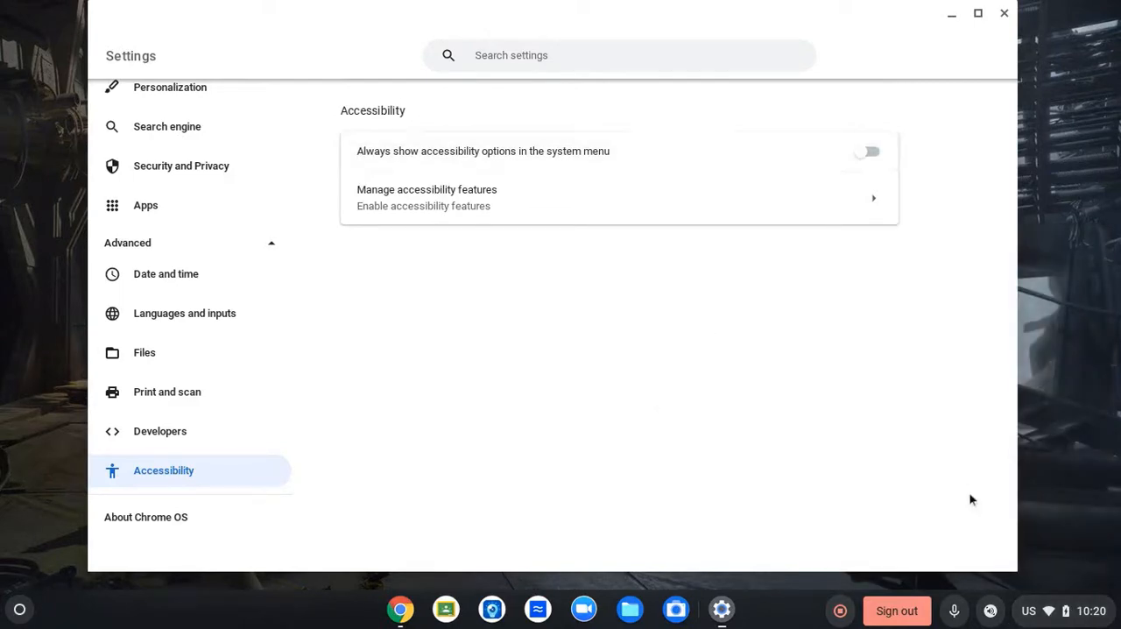
click(1047, 610)
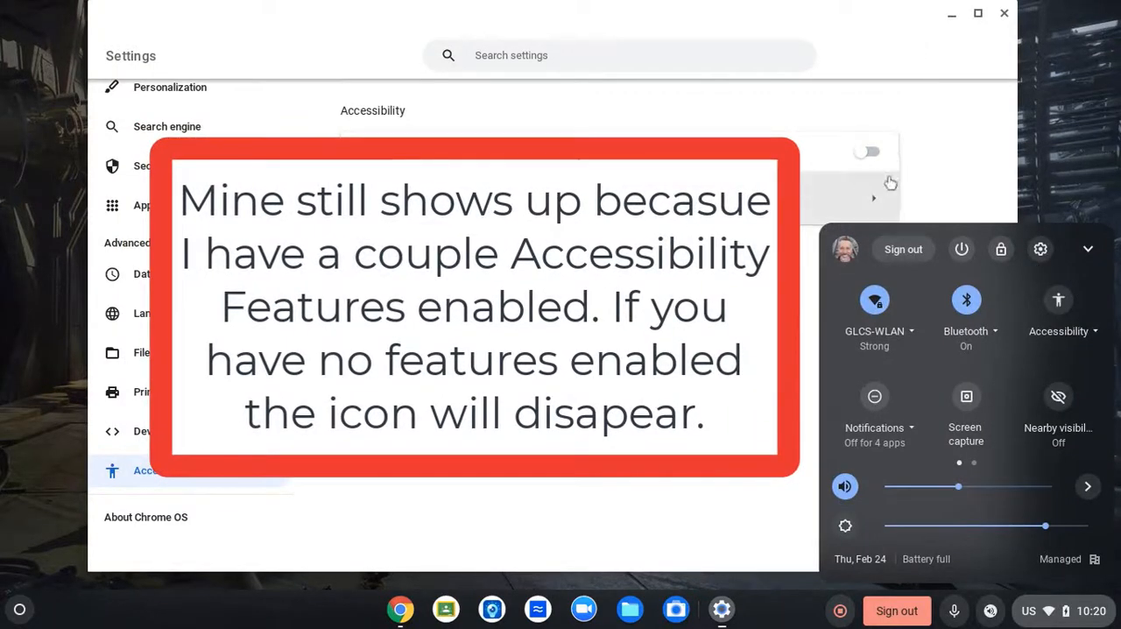
click(868, 151)
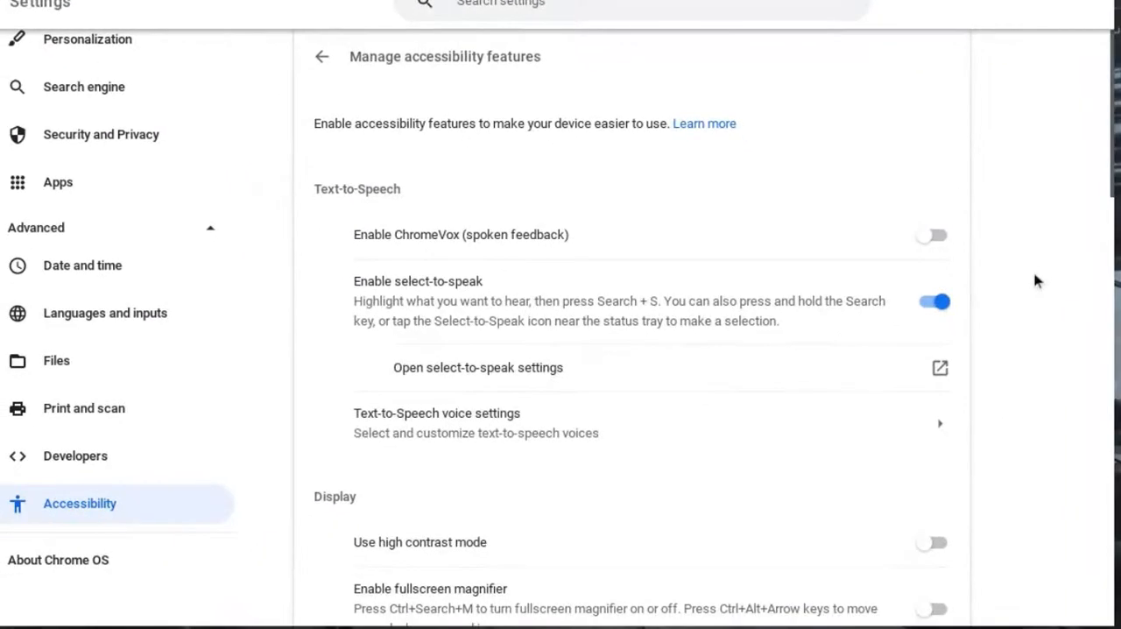
- Scroll through the Text-to-Speech, Display, Keyboard and Mouse sections
scroll(down, 3)
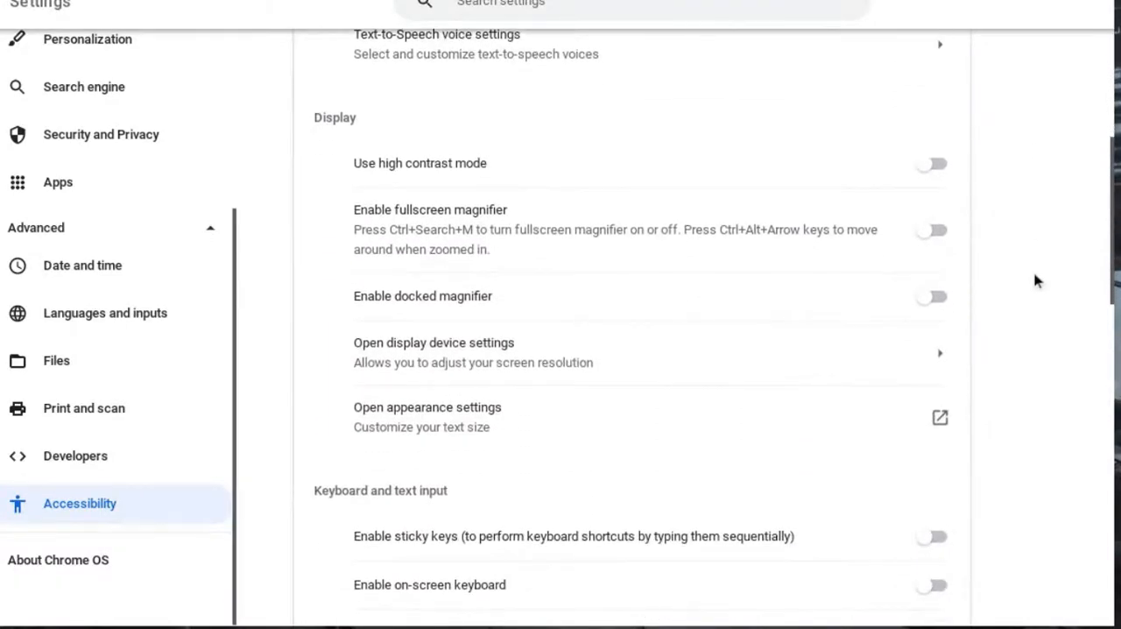
scroll(down, 3)
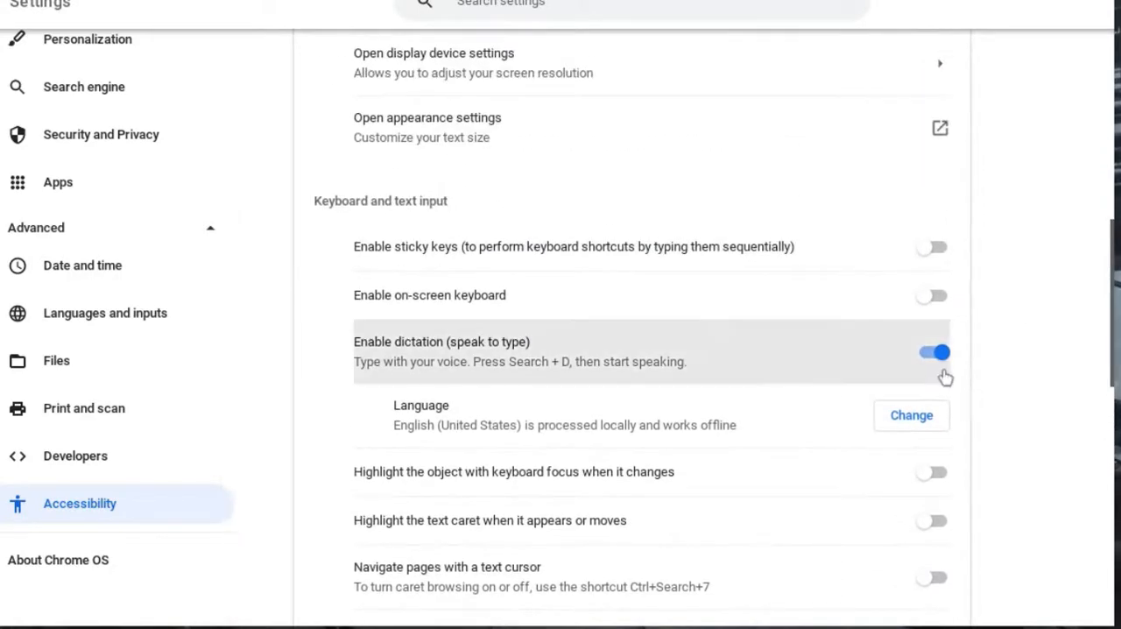
scroll(down, 3)
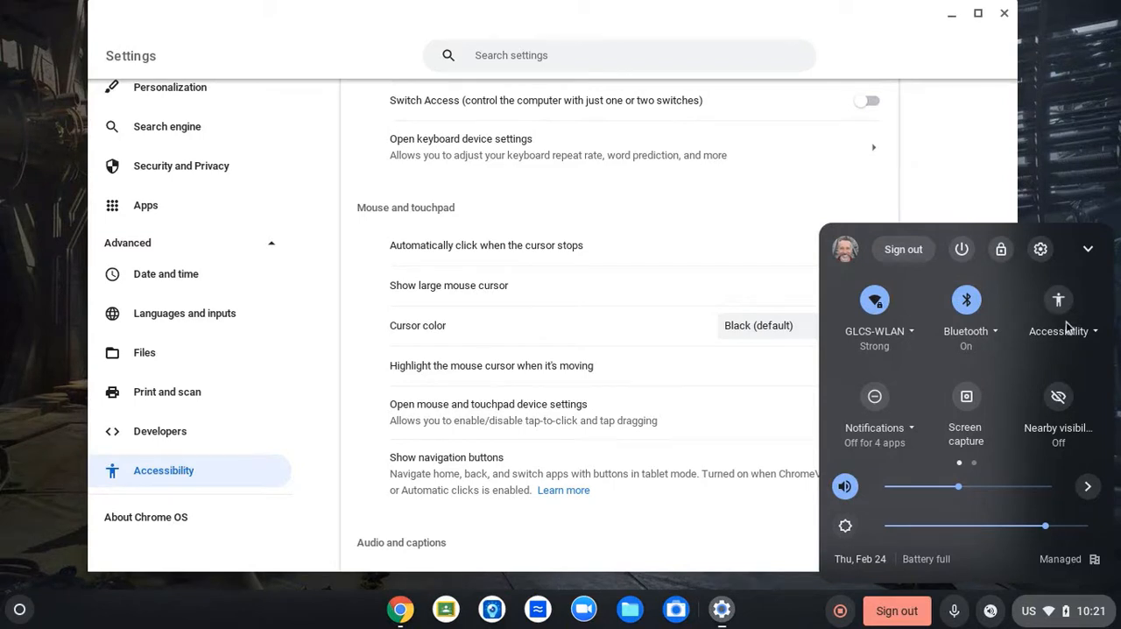
mouse_move(1067, 337)
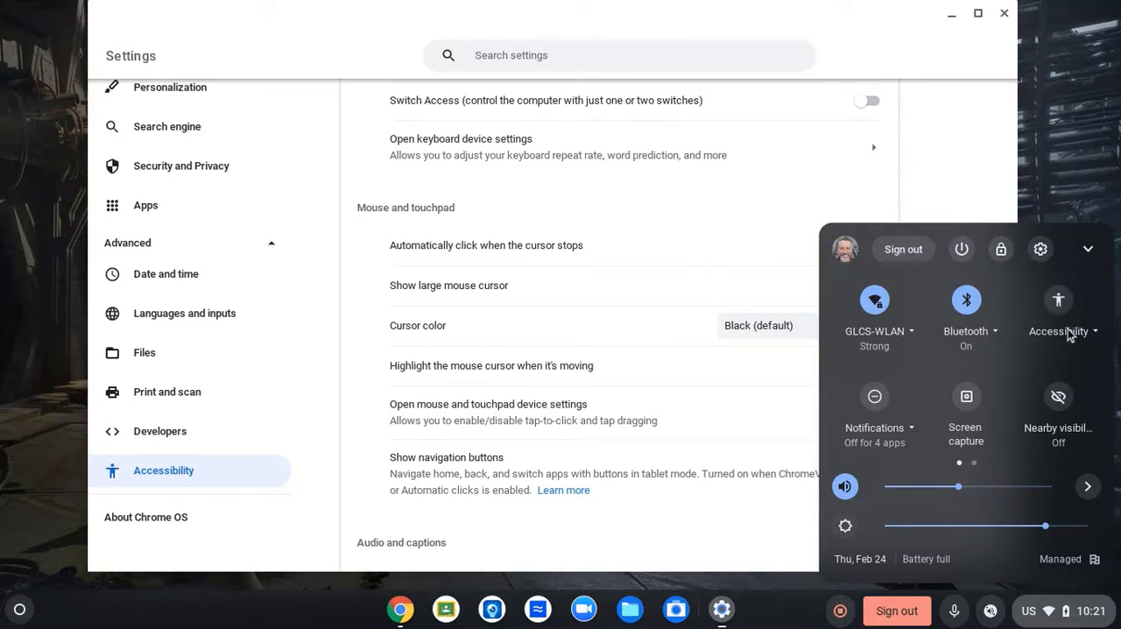
- Reopen Settings from Quick Settings, return to Accessibility, and scroll to audio and captions
click(1059, 331)
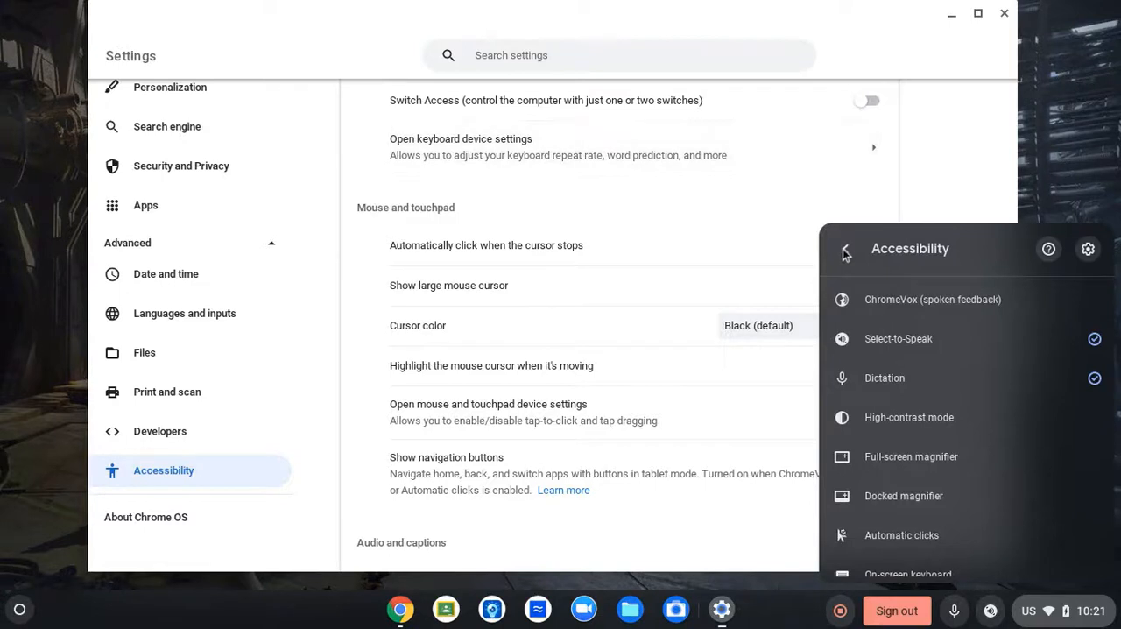
click(845, 252)
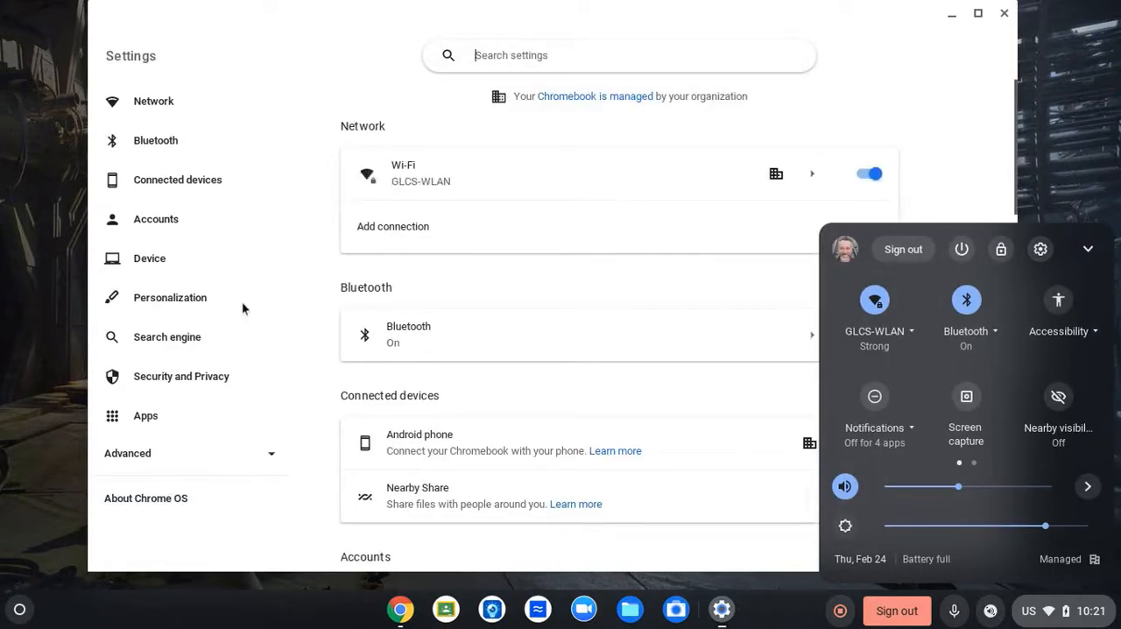
click(126, 453)
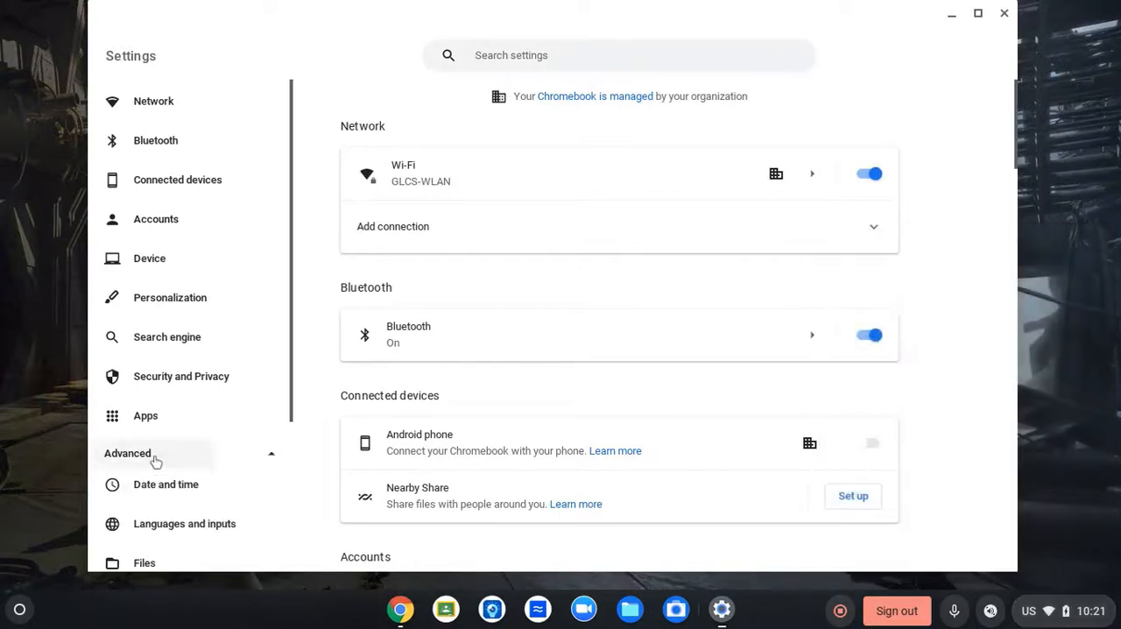
scroll(down, 3)
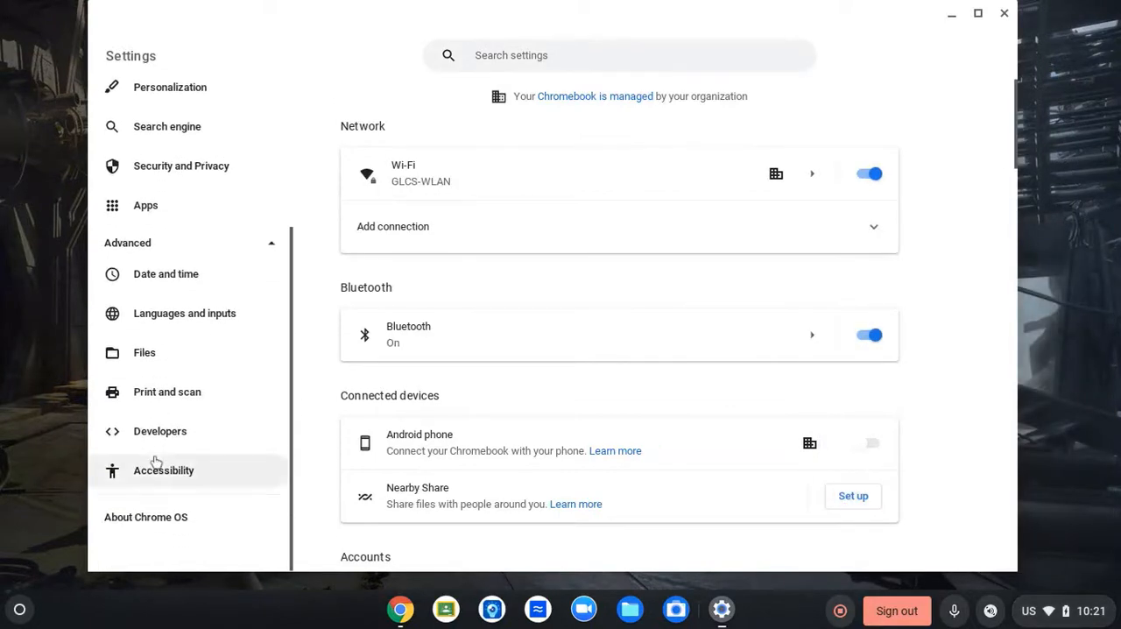
click(163, 470)
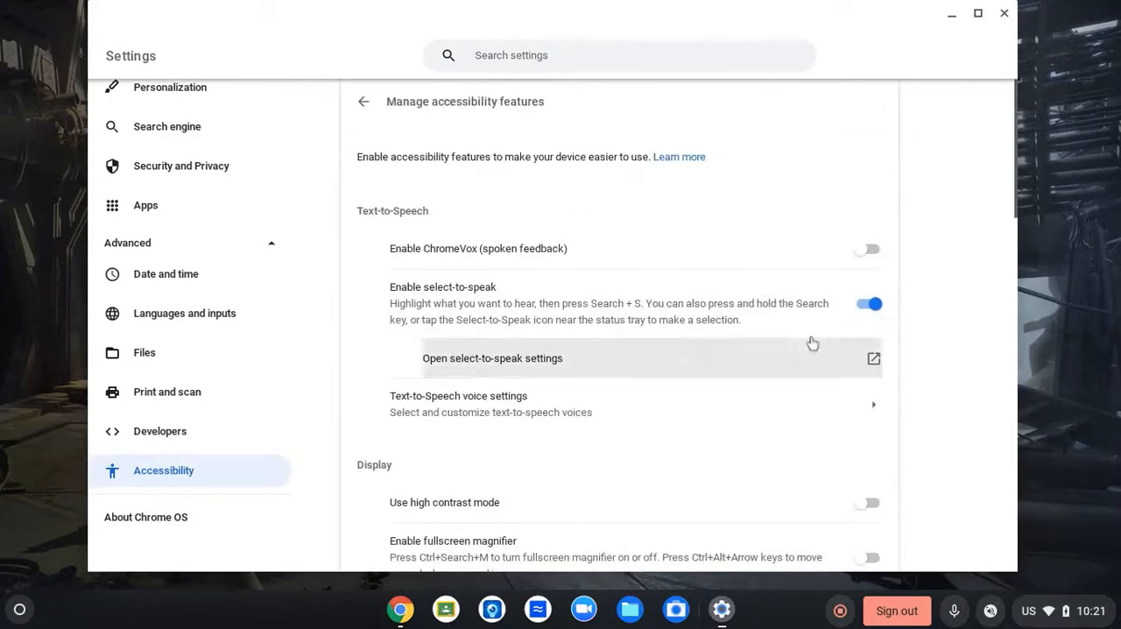
scroll(down, 3)
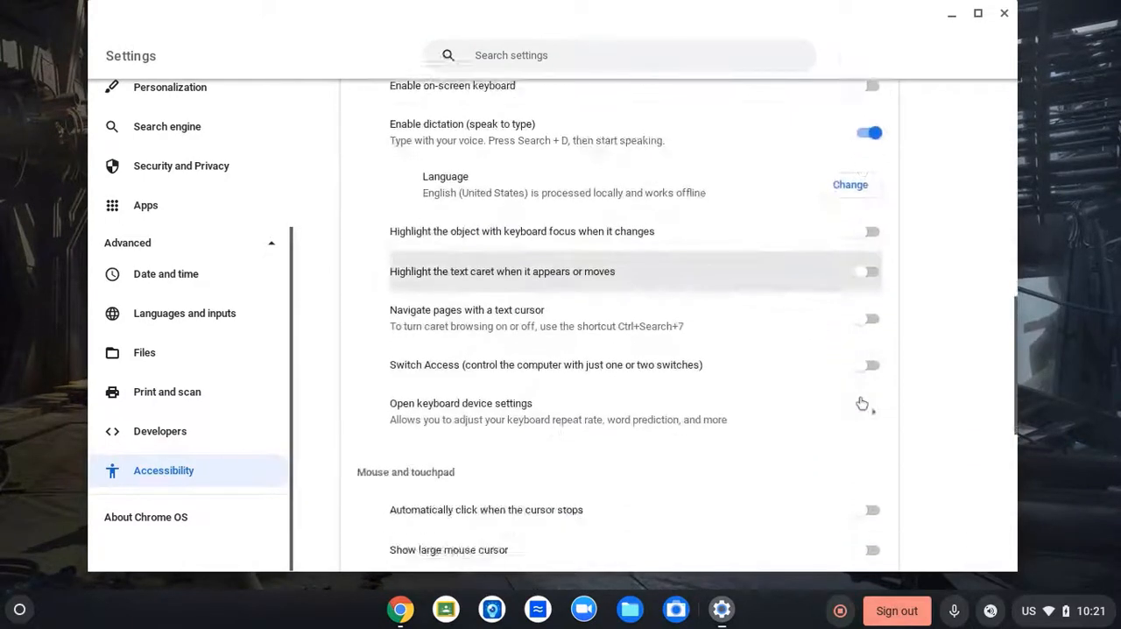
scroll(down, 3)
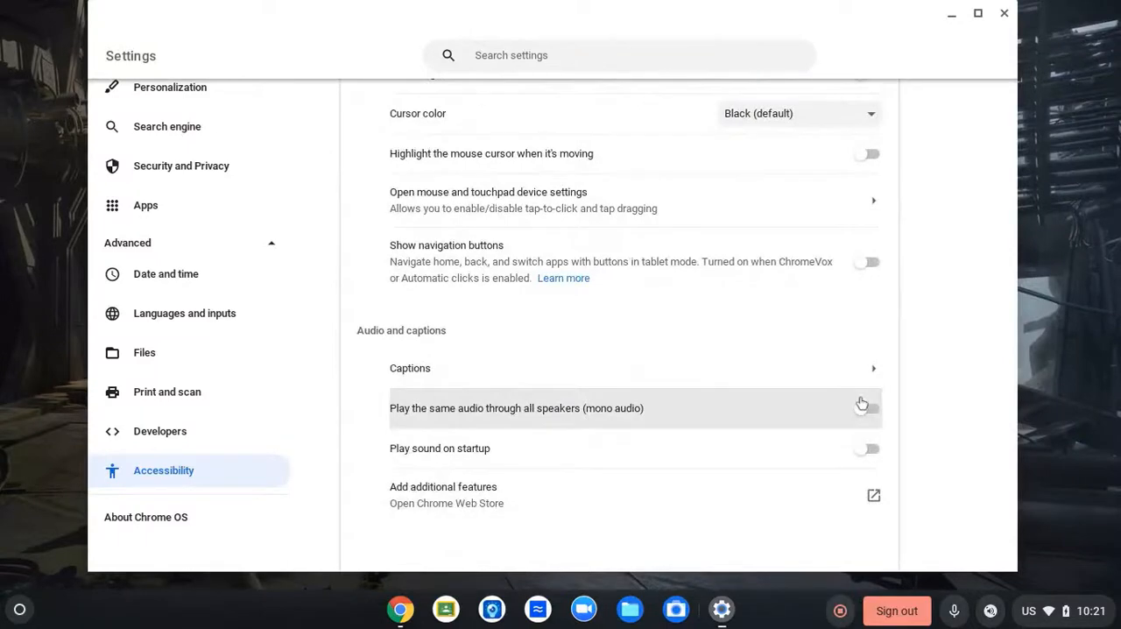